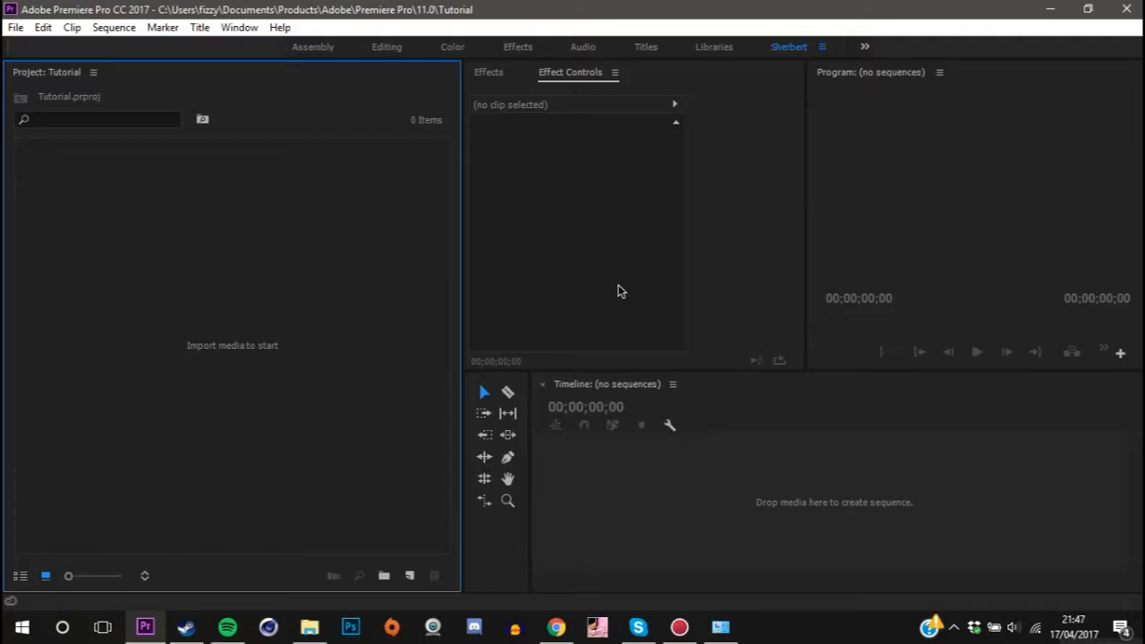
pyautogui.moveTo(362, 355)
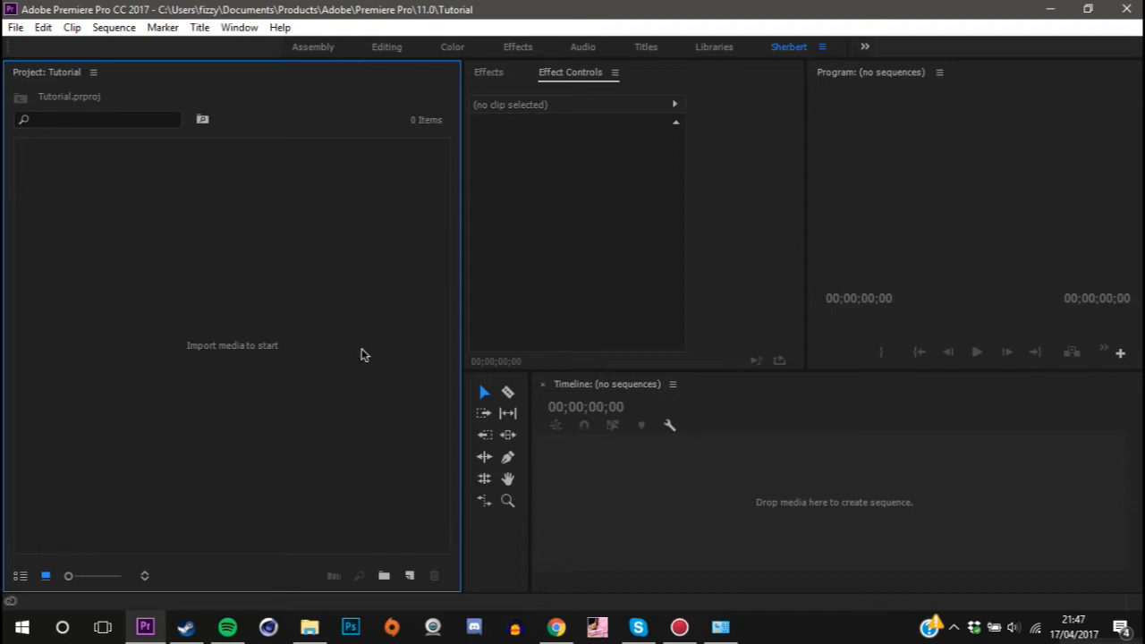
pyautogui.moveTo(242, 402)
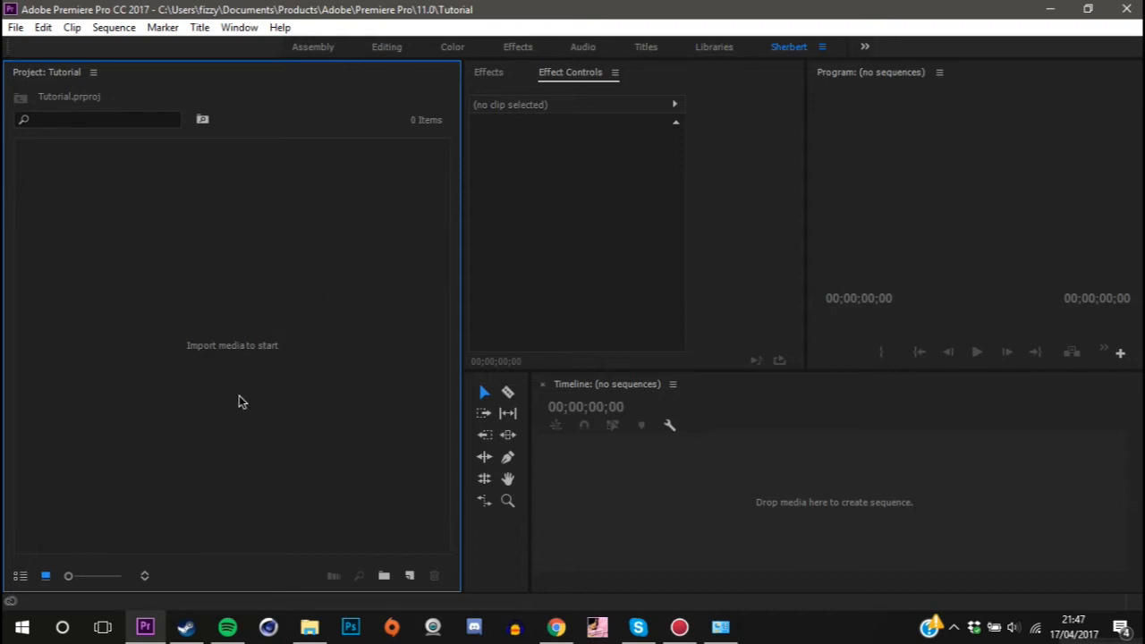
pyautogui.moveTo(16, 406)
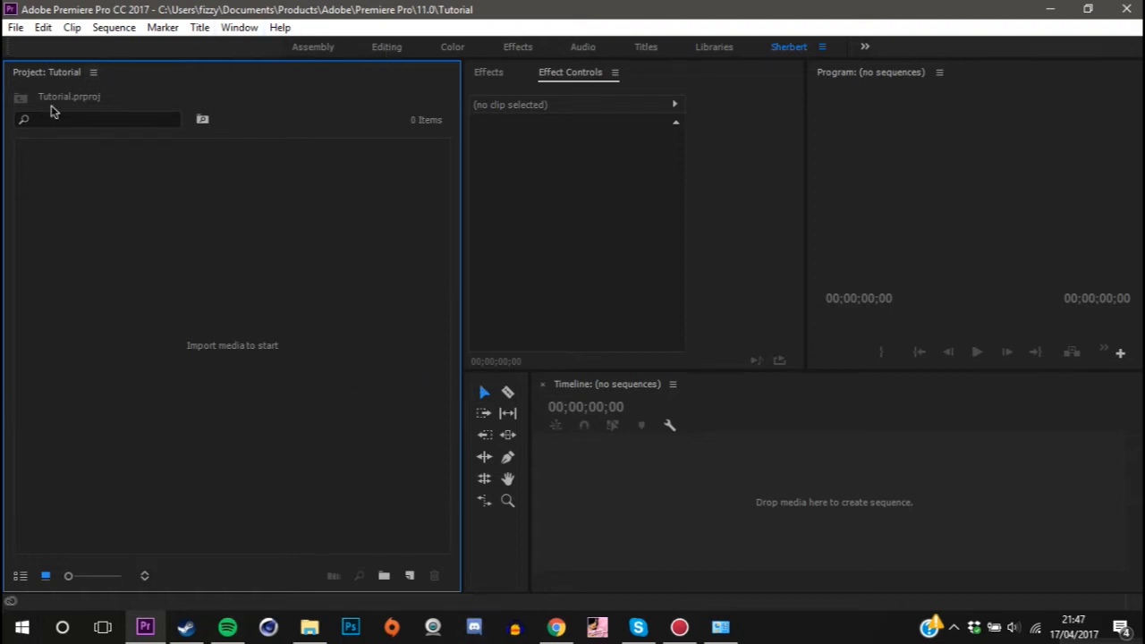
pyautogui.moveTo(214, 497)
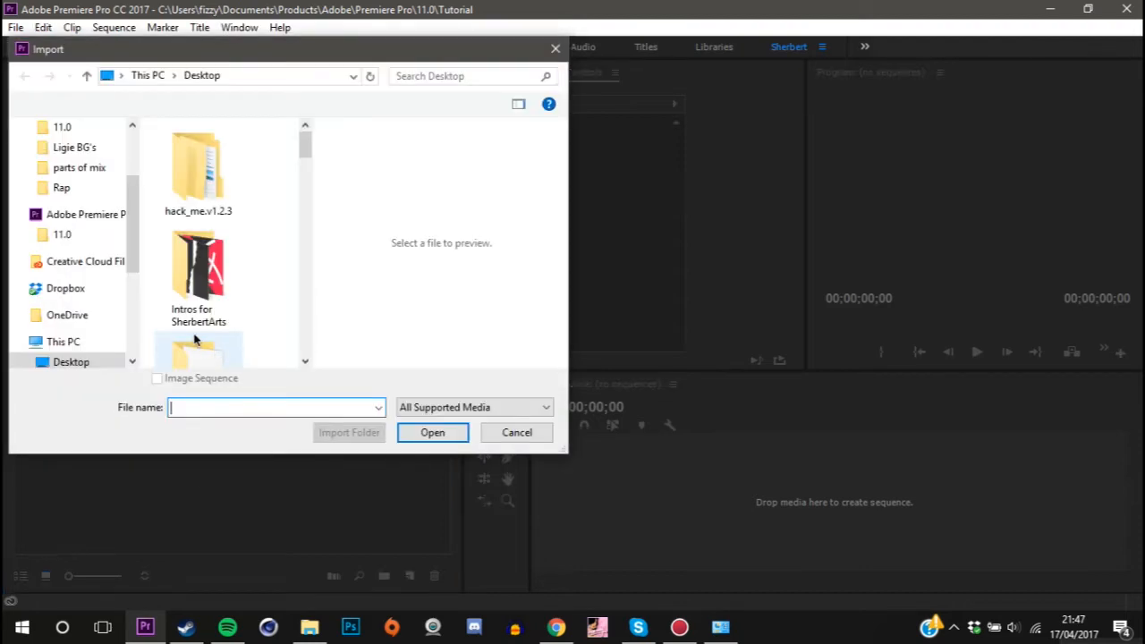
# Import the OnCue – Rent Money song from the Desktop into the Tutorial project.
pyautogui.click(433, 433)
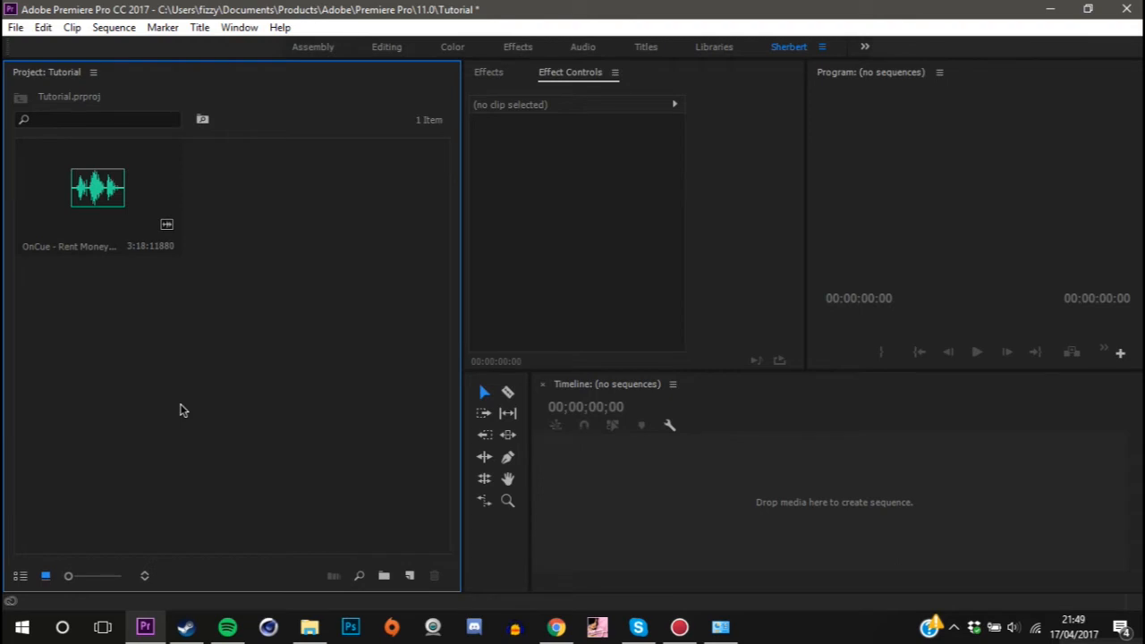
pyautogui.click(98, 187)
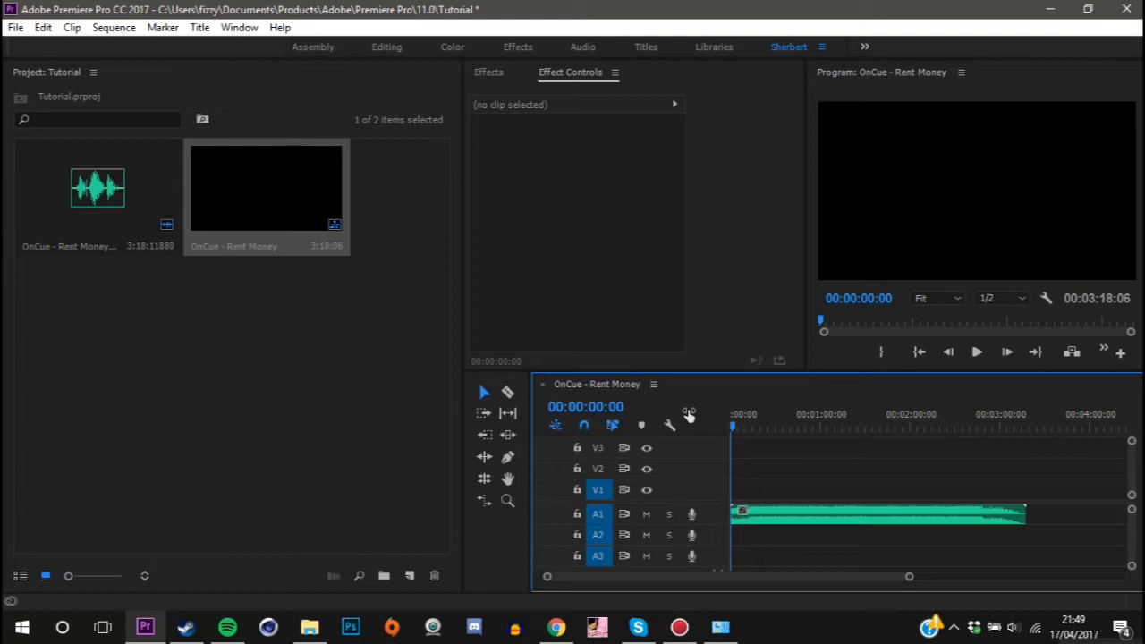
pyautogui.moveTo(750, 427)
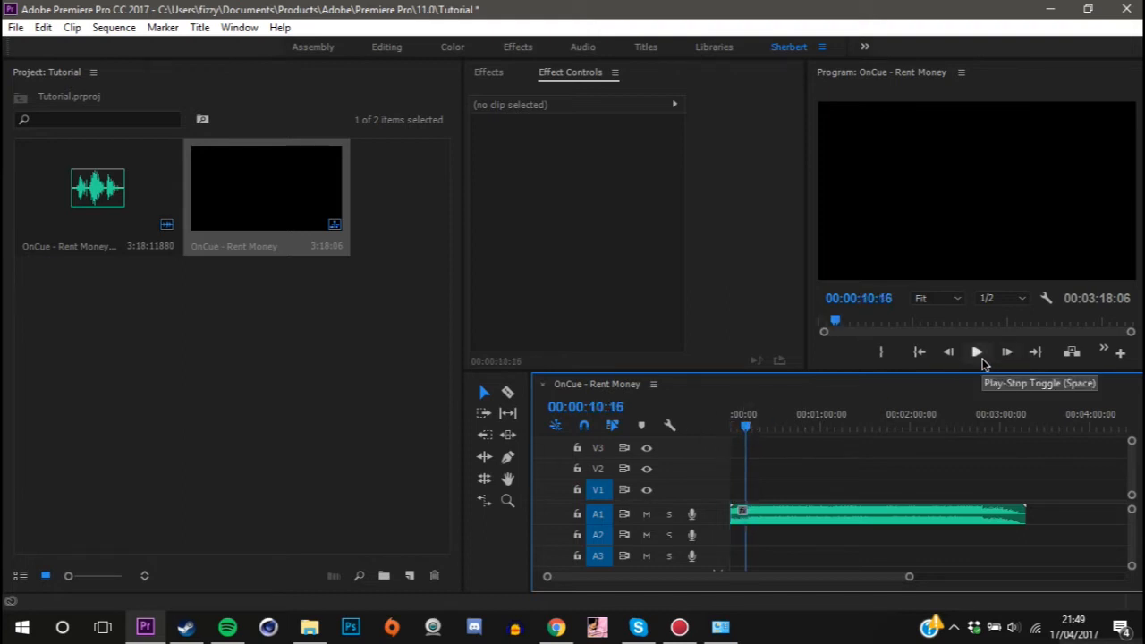
# Play the Rent Money sequence in the Program monitor to preview the song.
pyautogui.click(977, 352)
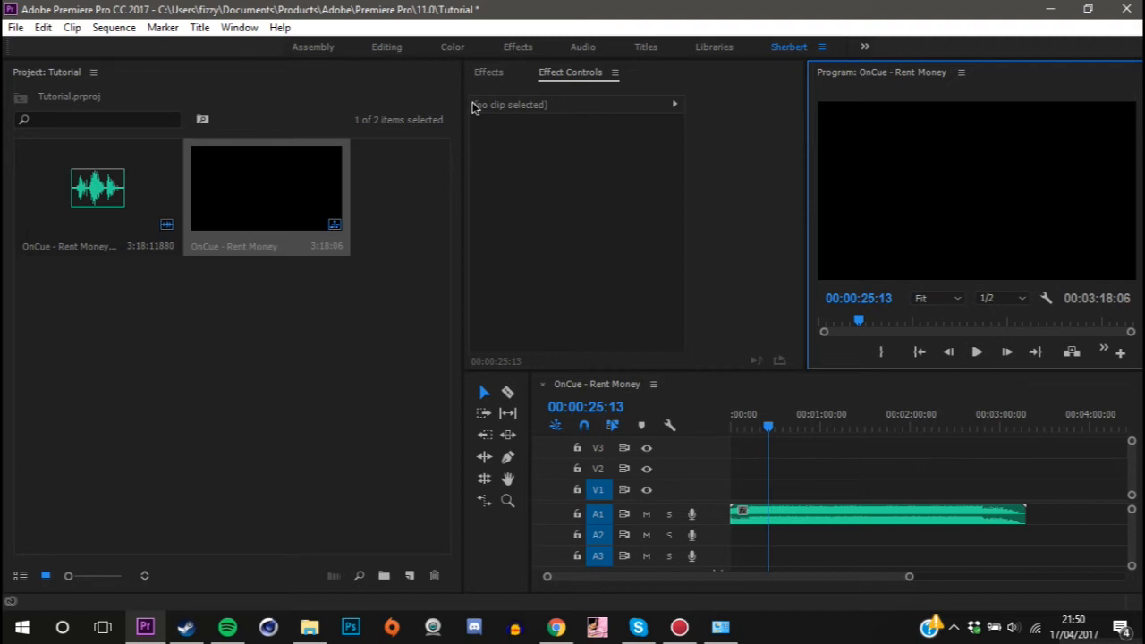
# Search the Effects panel for 'bass' and apply Bass to the A1 clip.
pyautogui.click(489, 71)
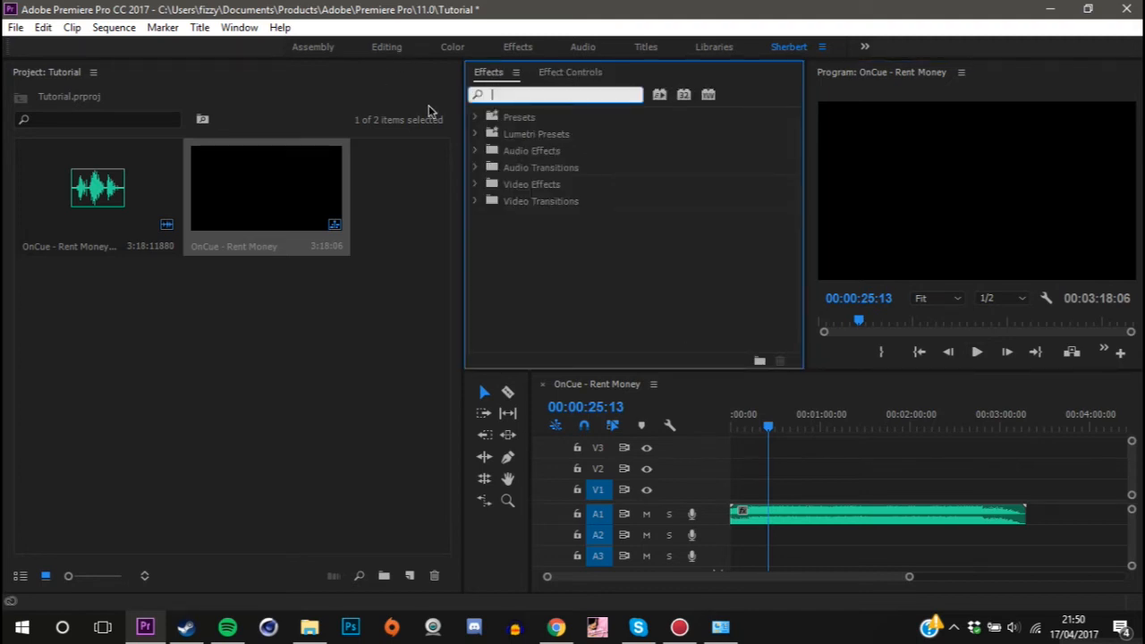
pyautogui.write('bass')
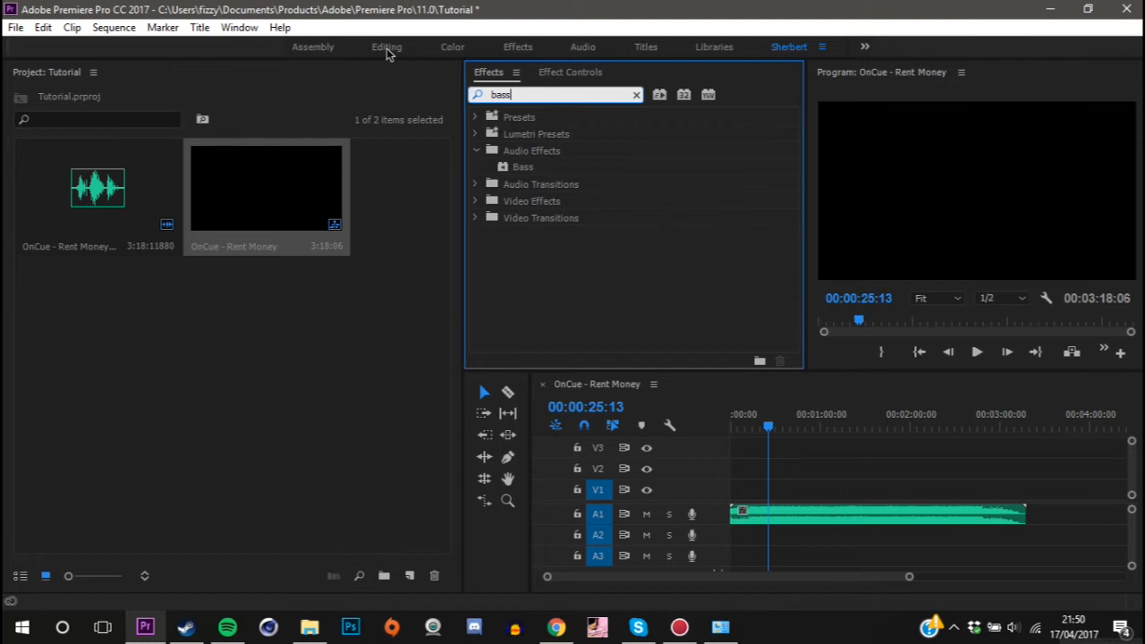
pyautogui.moveTo(615, 174)
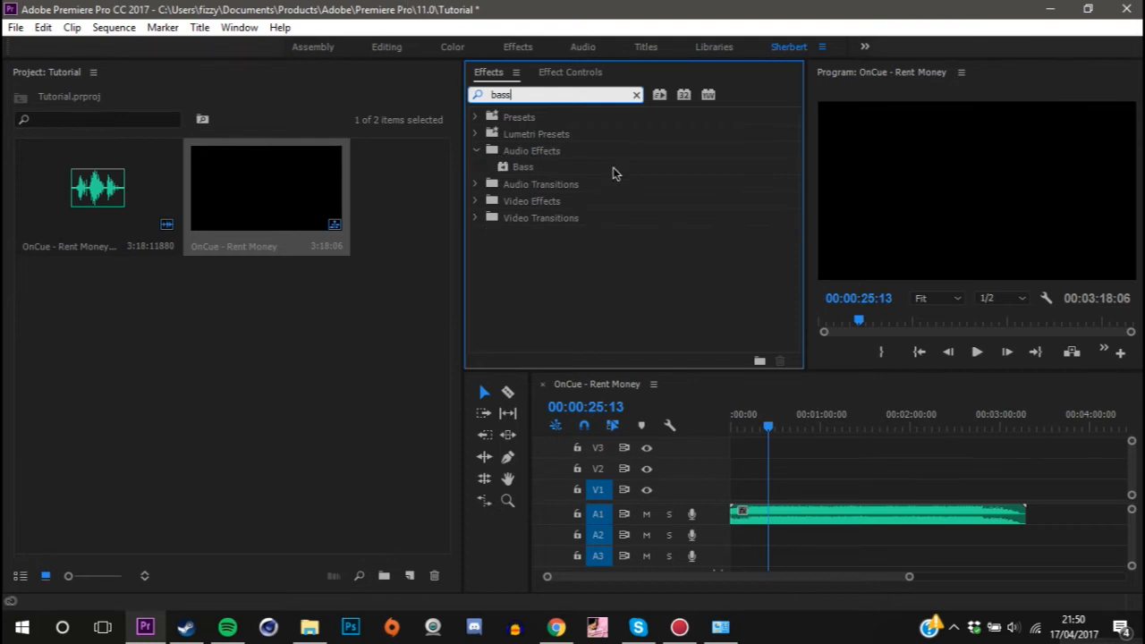
pyautogui.click(524, 166)
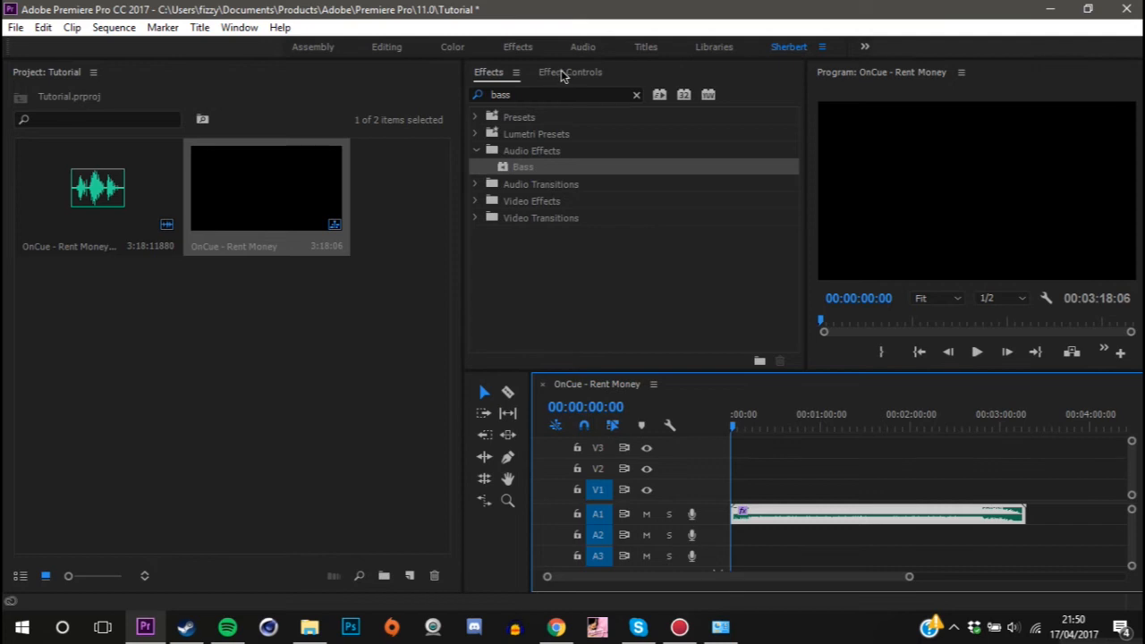
# Enter a Bass Boost value of 6.0 in Effect Controls.
pyautogui.click(570, 72)
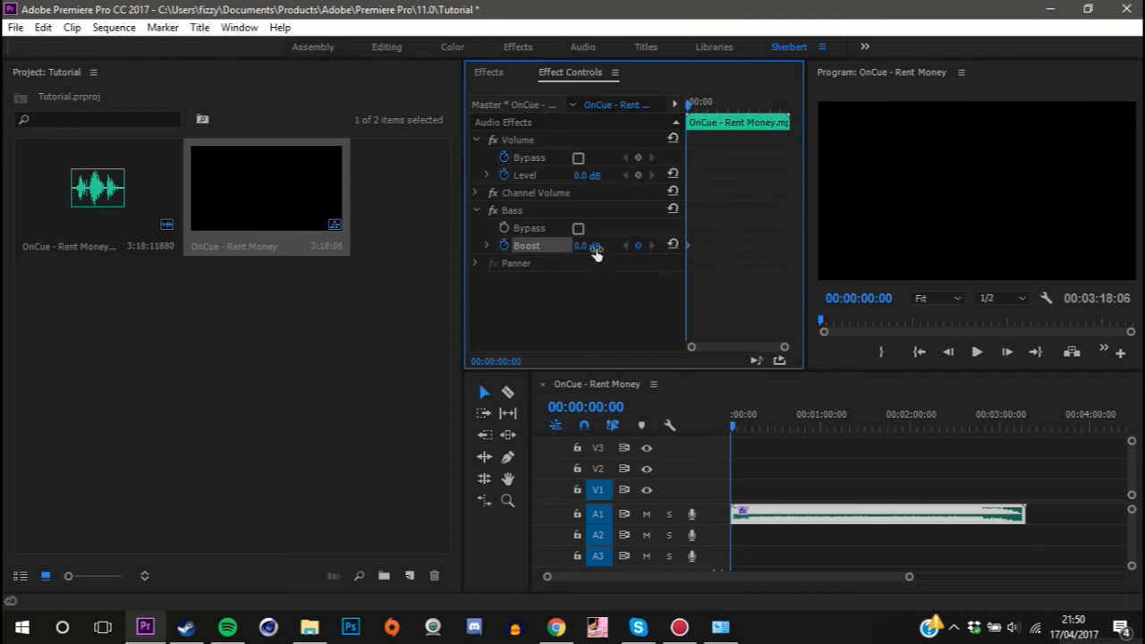
pyautogui.click(588, 246)
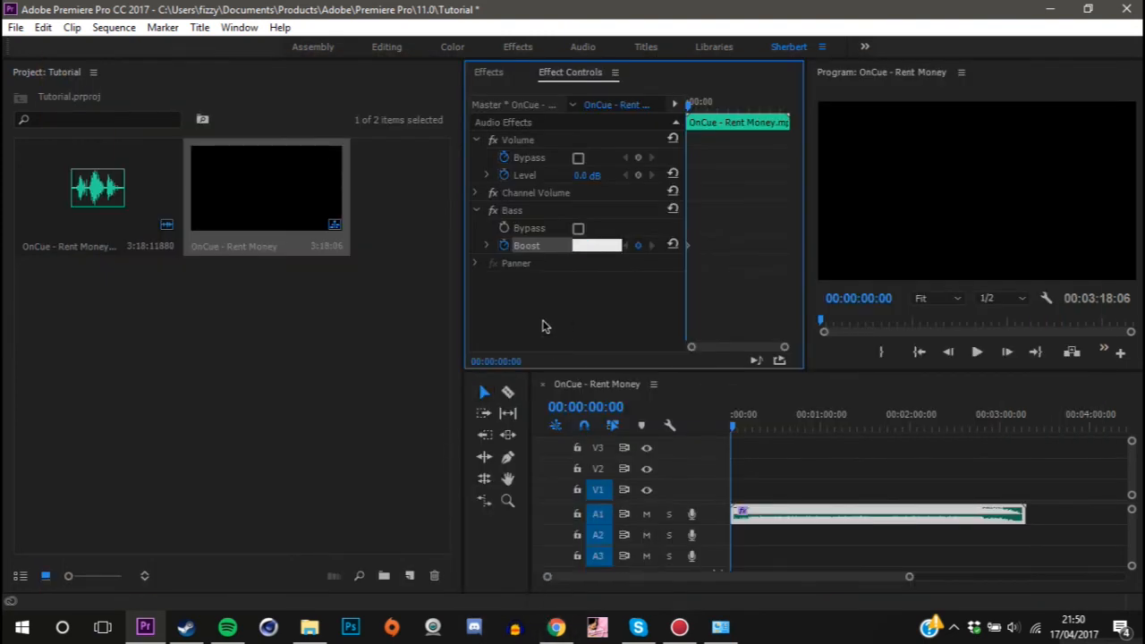
pyautogui.write('6.0')
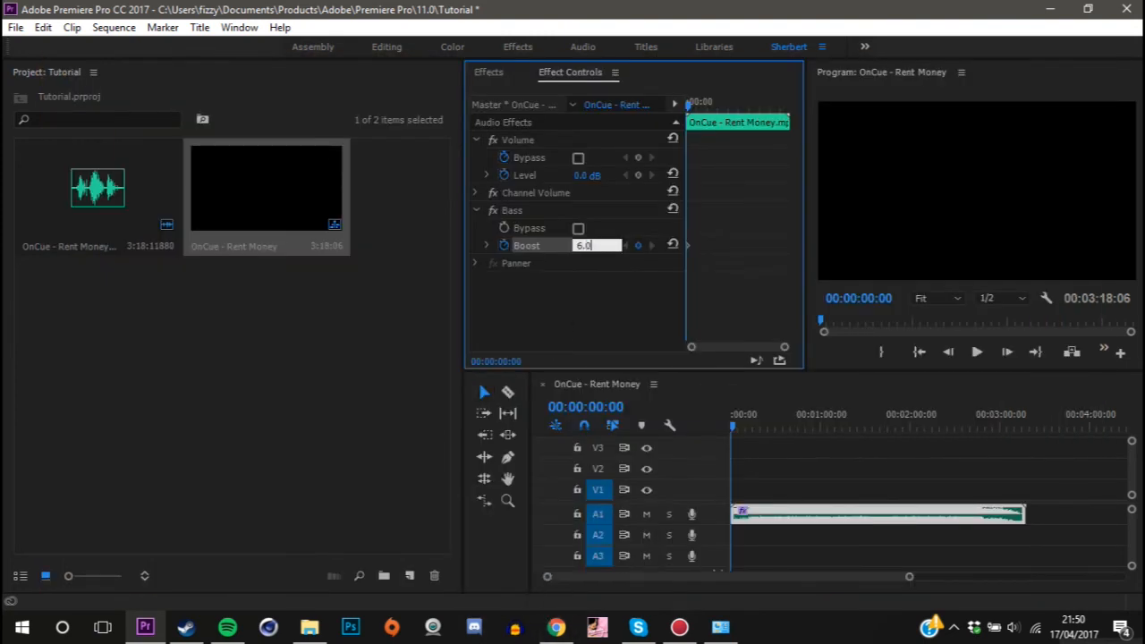